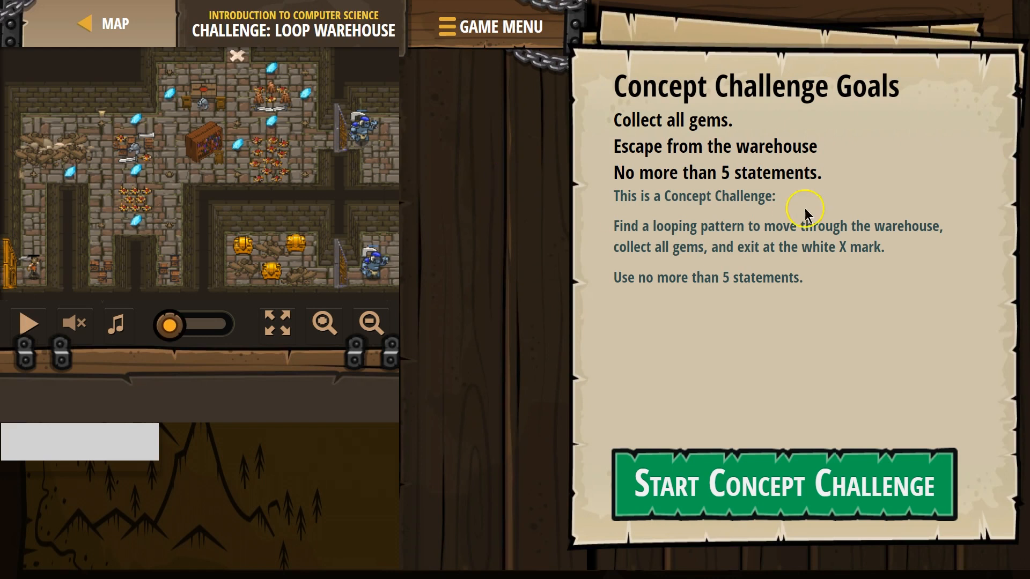
mouse_move(706, 155)
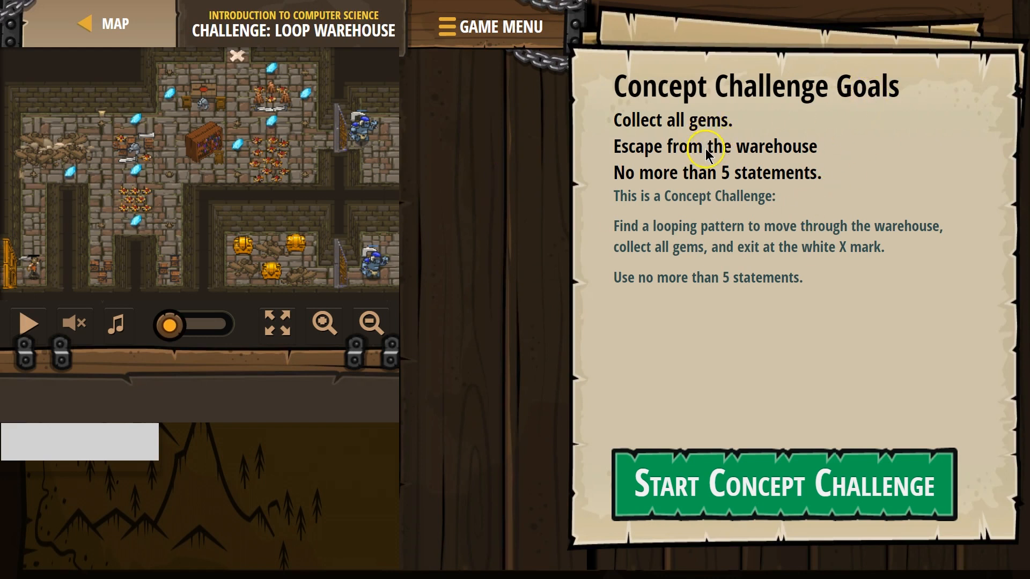
mouse_move(736, 184)
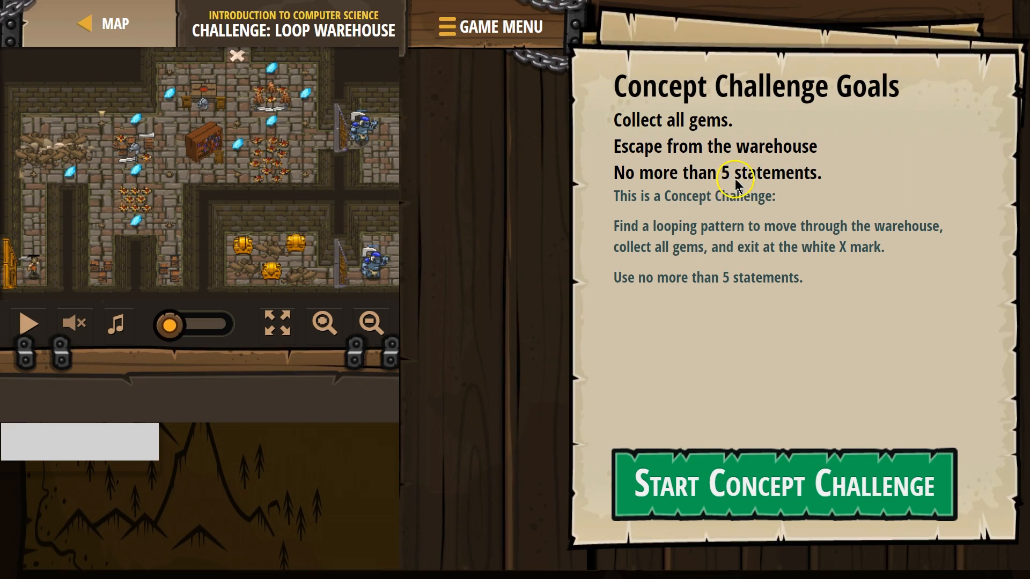
mouse_move(705, 206)
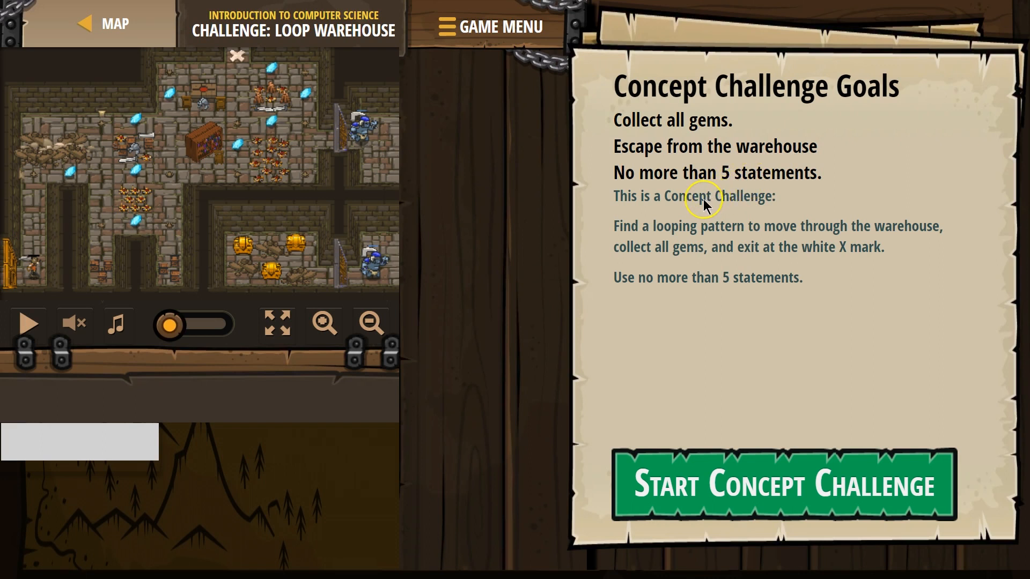
mouse_move(719, 242)
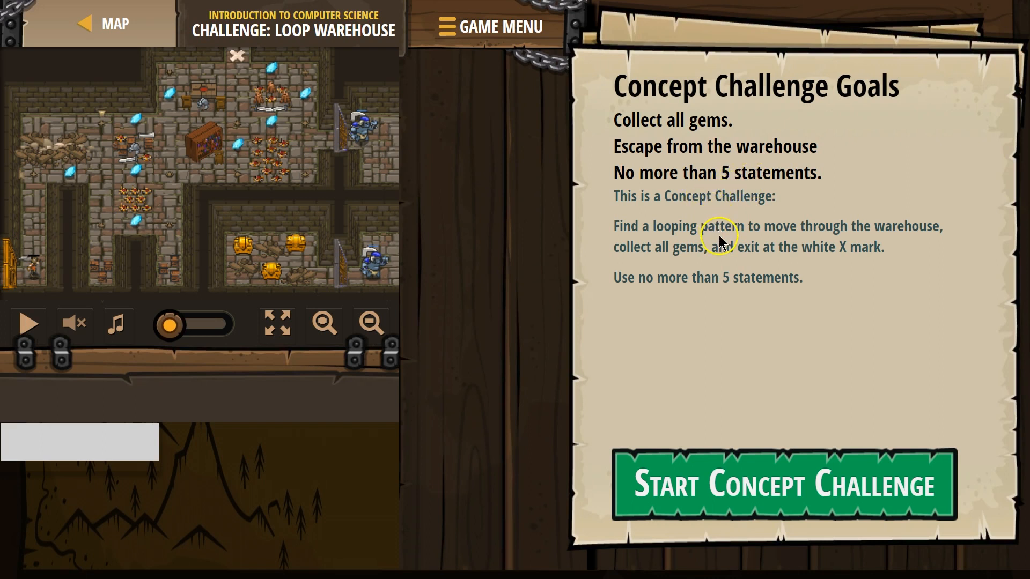
mouse_move(900, 235)
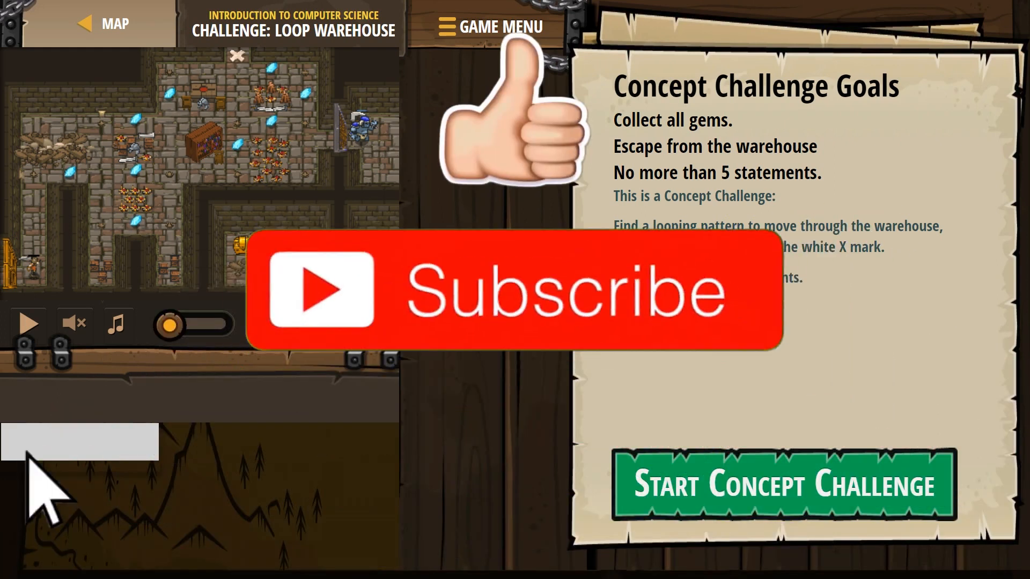
- Start the Loop Warehouse concept challenge so the Python editor is ready
left_click(513, 292)
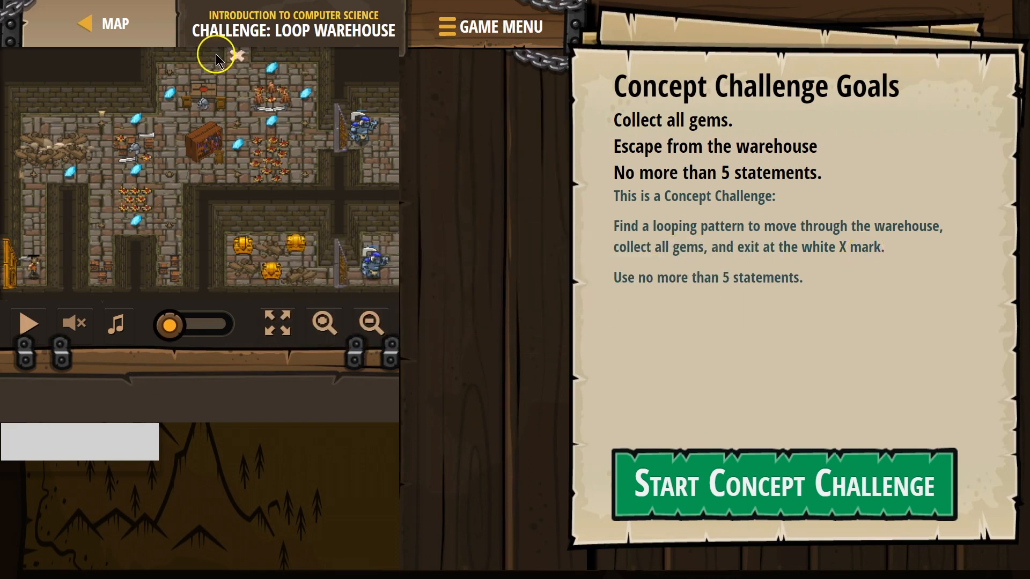
mouse_move(677, 233)
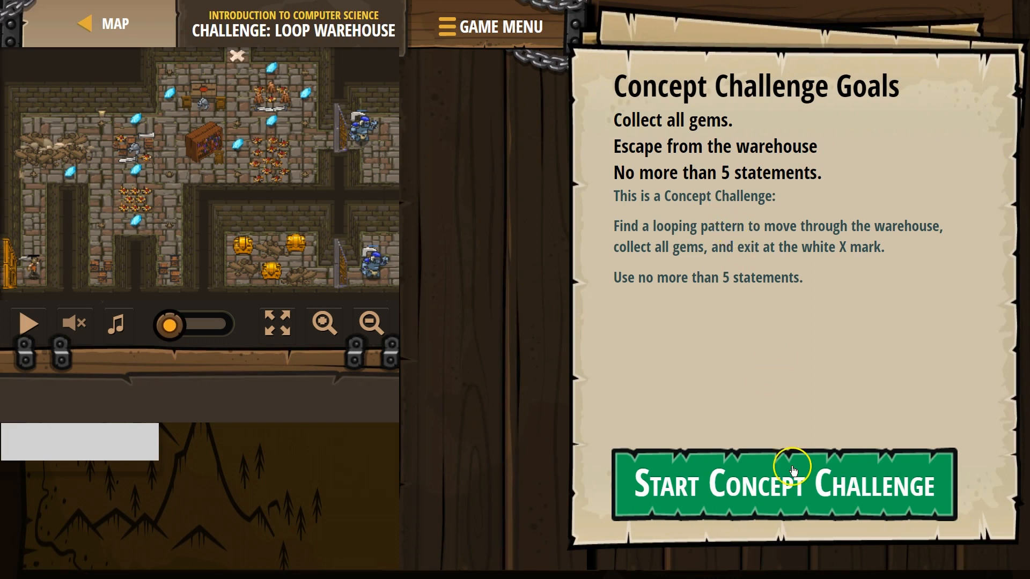
left_click(782, 484)
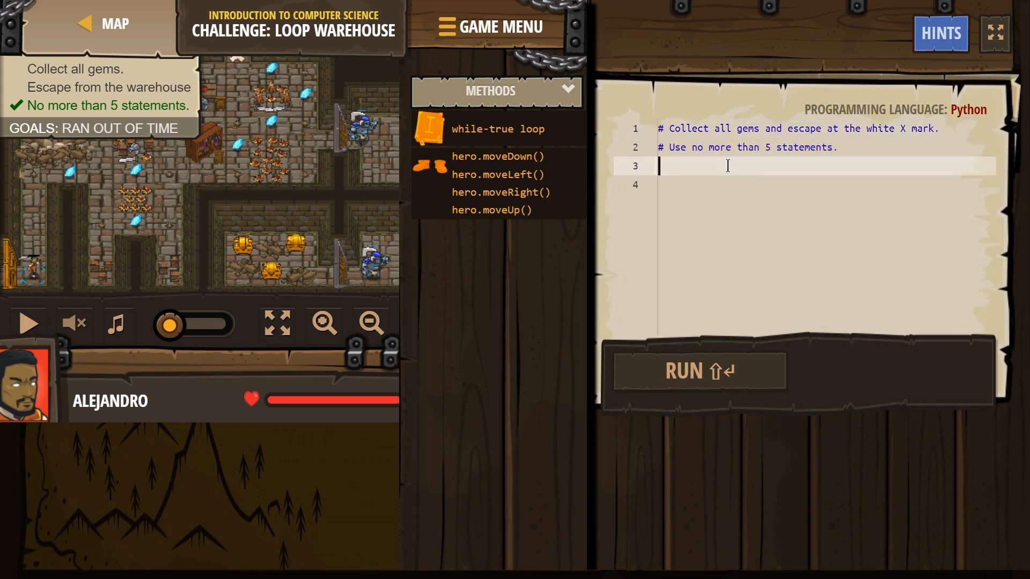
- Write a while True loop calling hero.moveUp() then hero.moveRight()
type("whil")
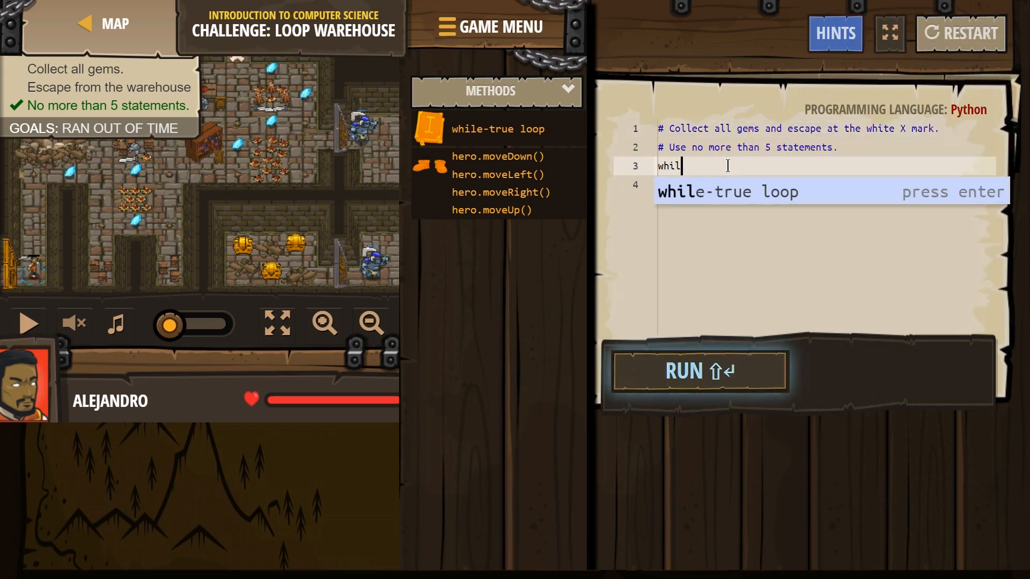
key("enter")
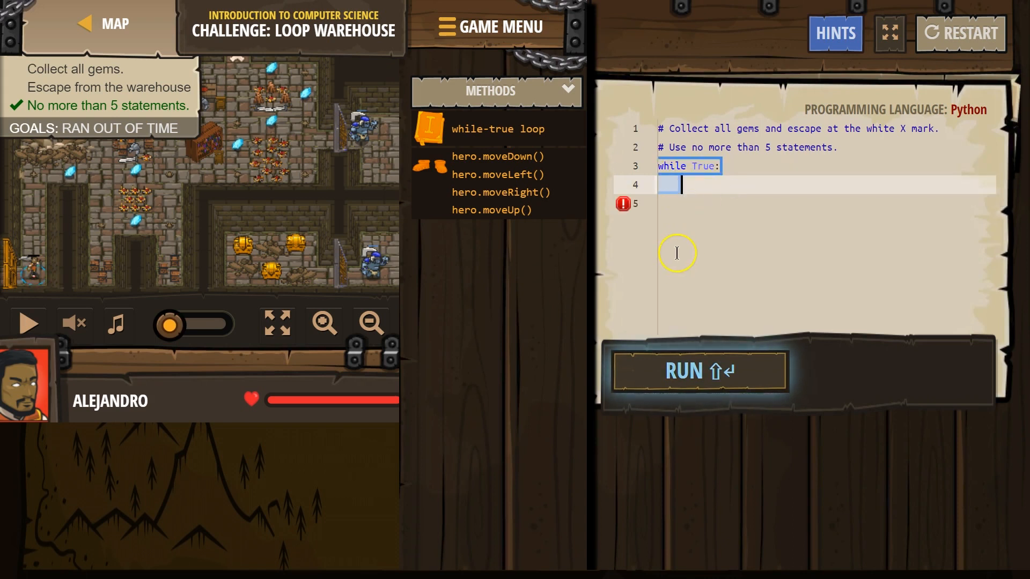
type("u")
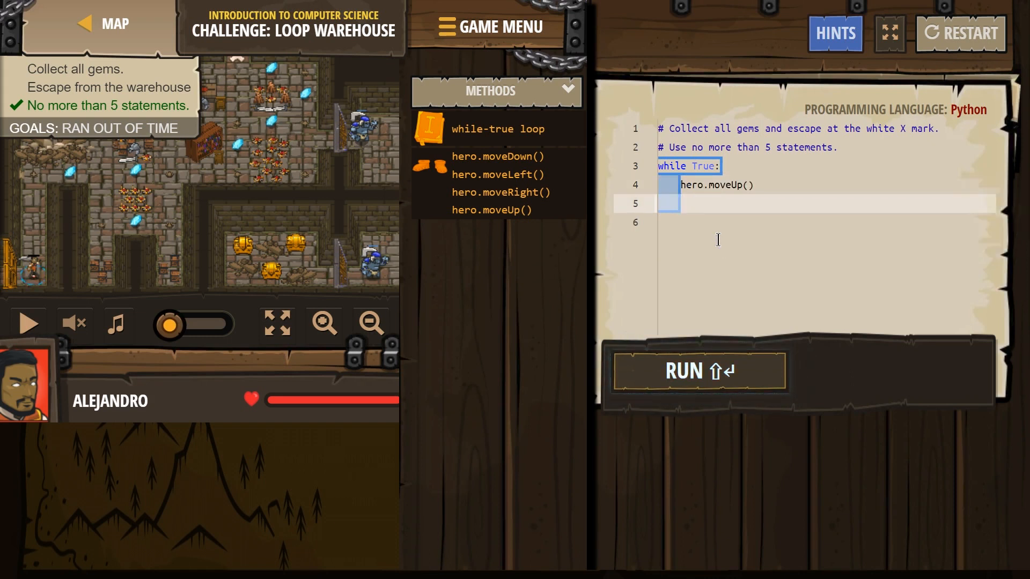
type("ri")
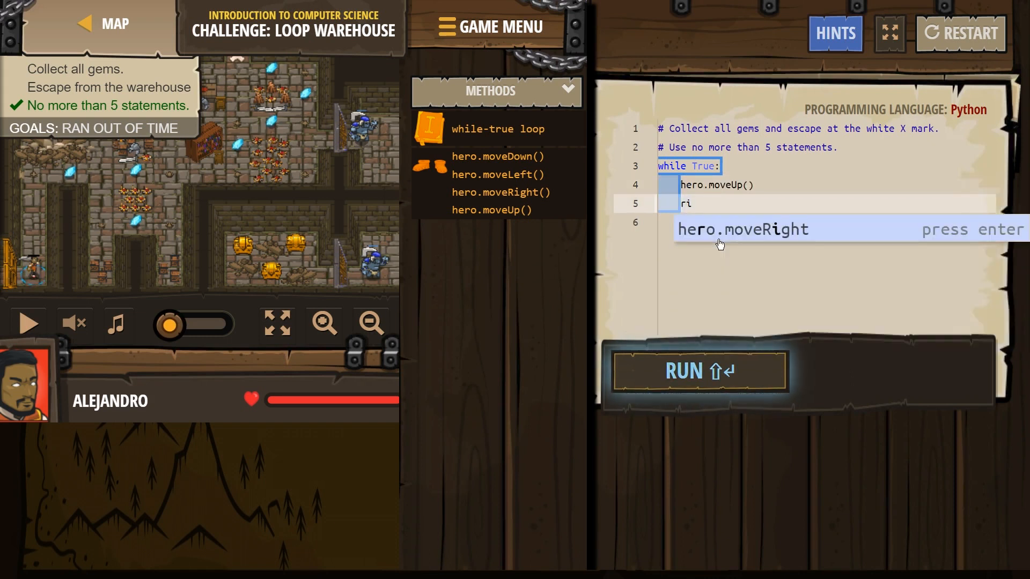
key("enter")
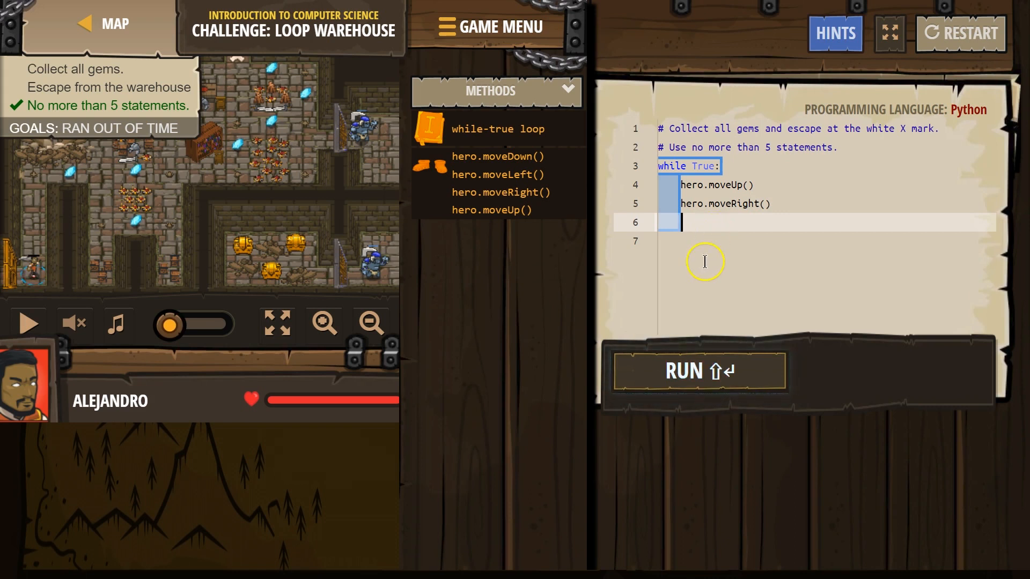
- Change the loop to moveUp(2), try moveRight(2), and run to check which goals pass
left_click(698, 370)
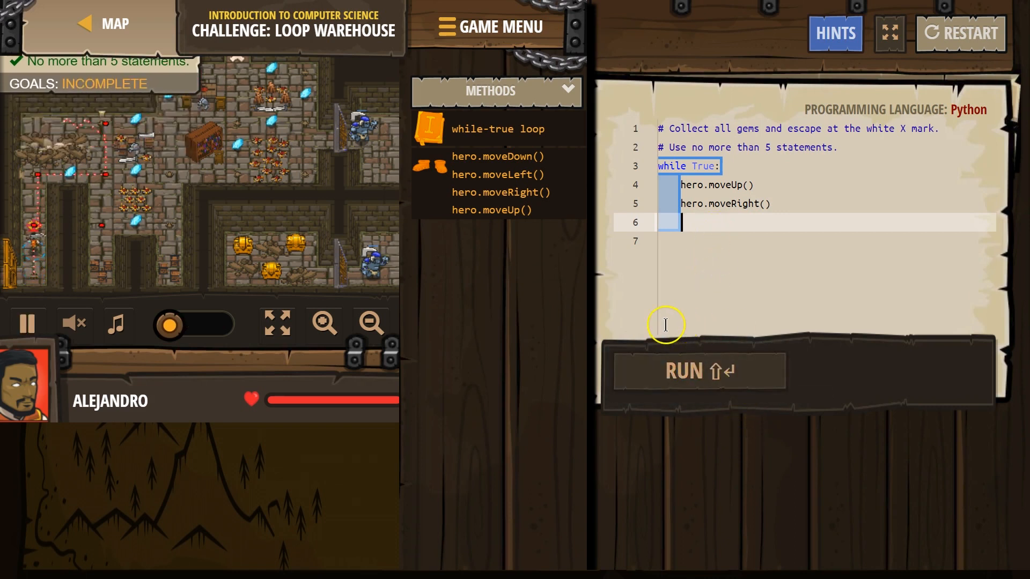
mouse_move(59, 183)
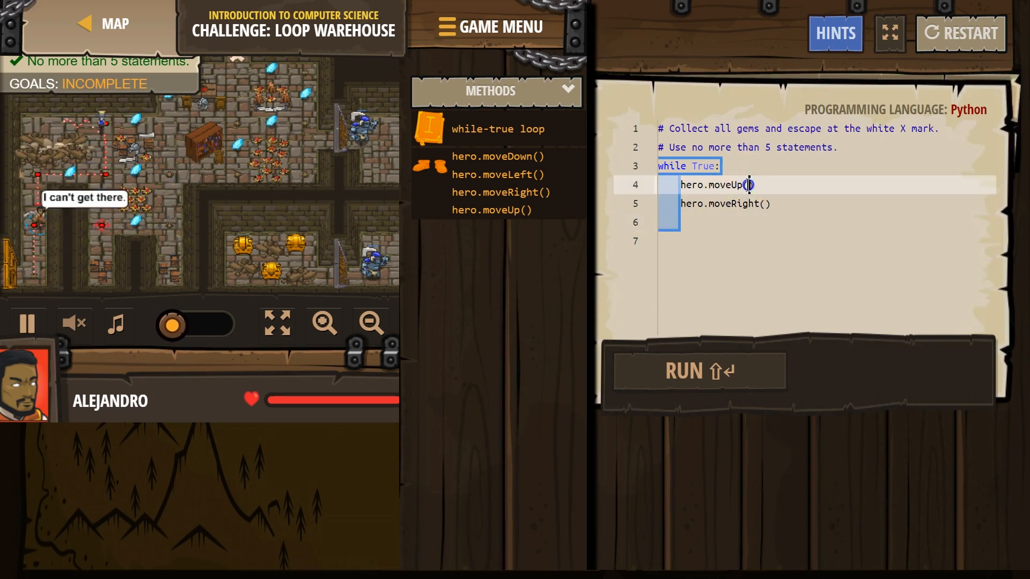
type("2")
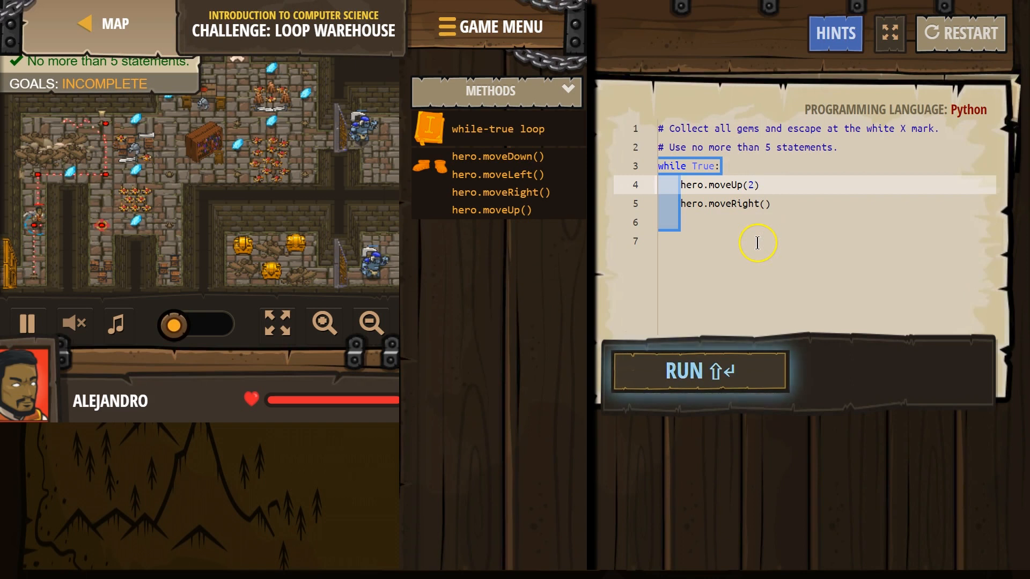
mouse_move(722, 359)
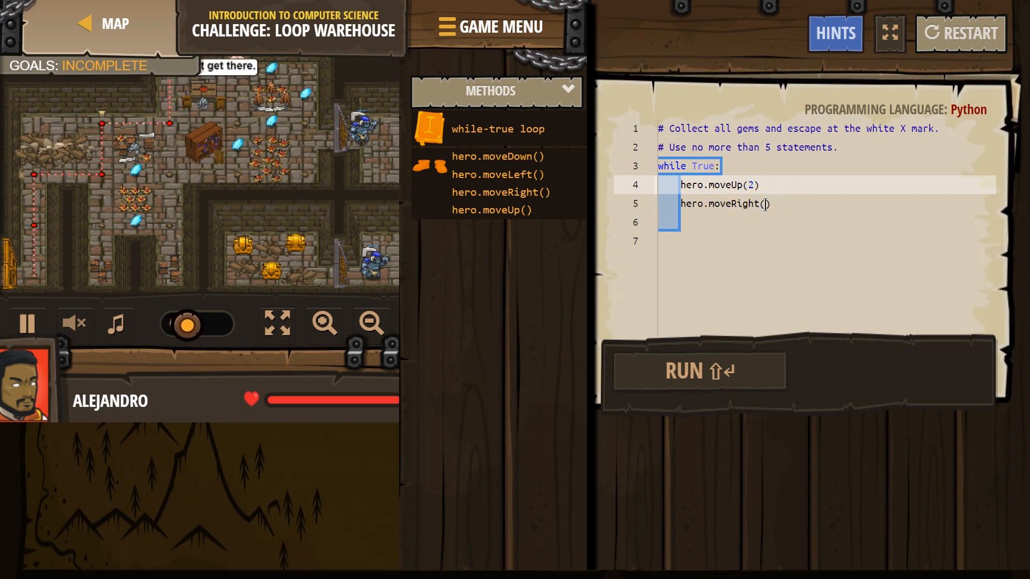
type("2")
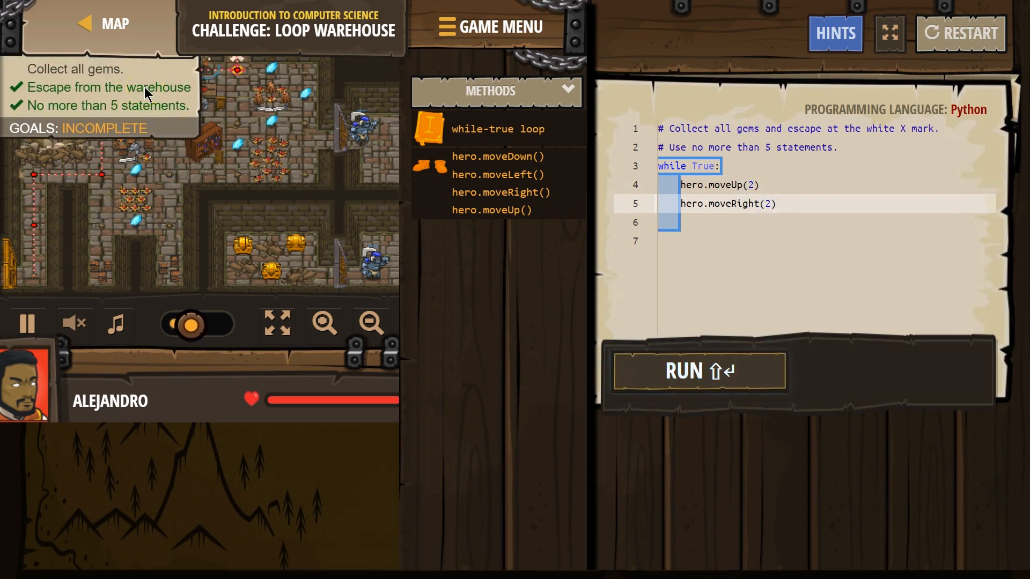
left_click(698, 370)
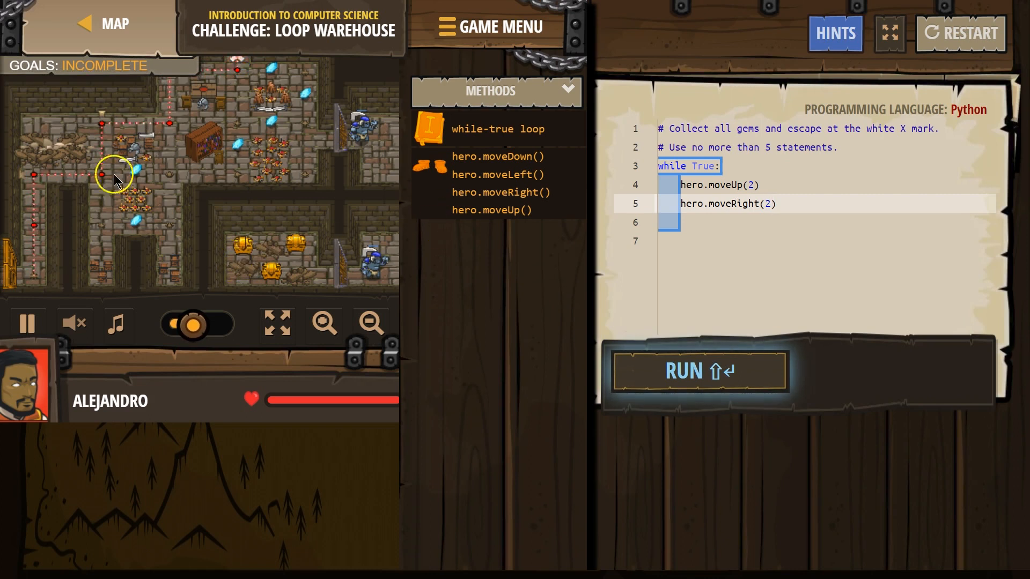
left_click(698, 370)
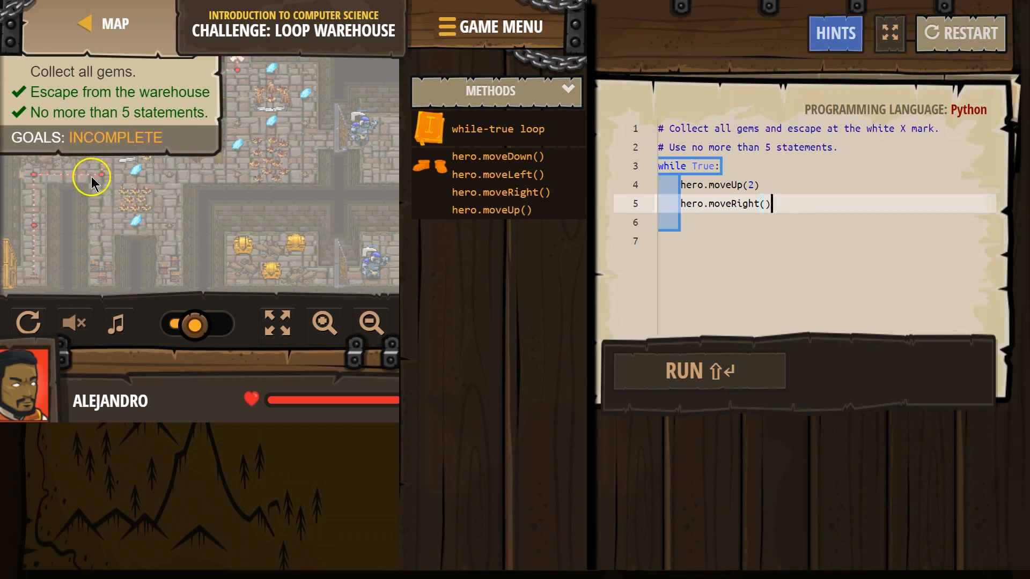
- Add hero.moveDown() after moveUp(2) and moveRight() in the loop and run it
key("enter")
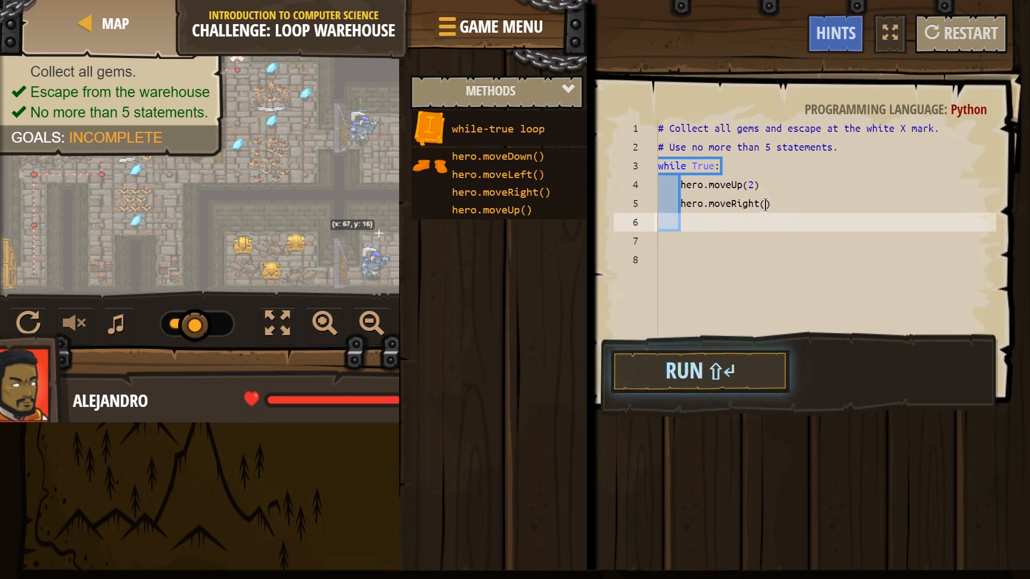
type("2")
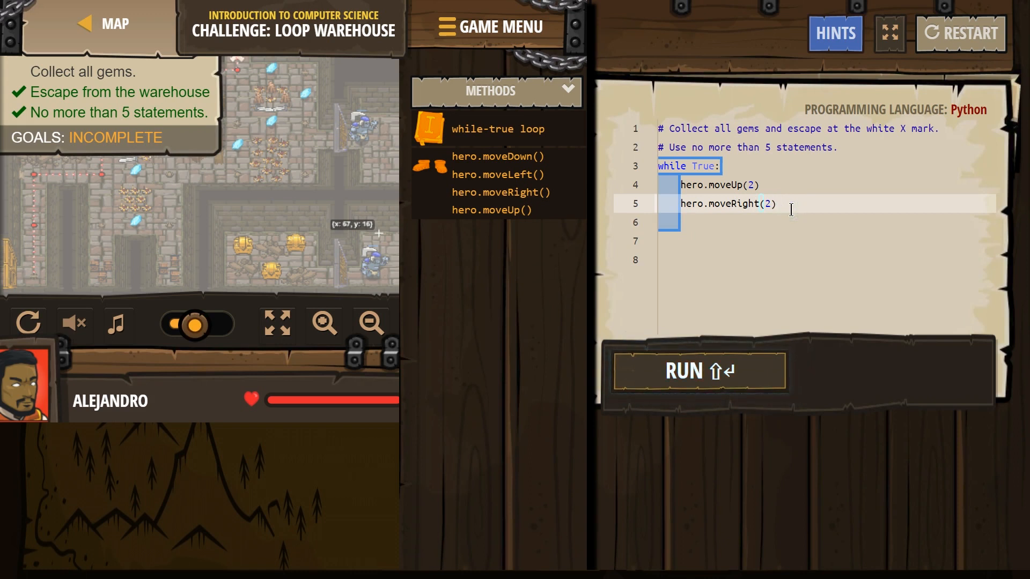
type("hero.moveDown()")
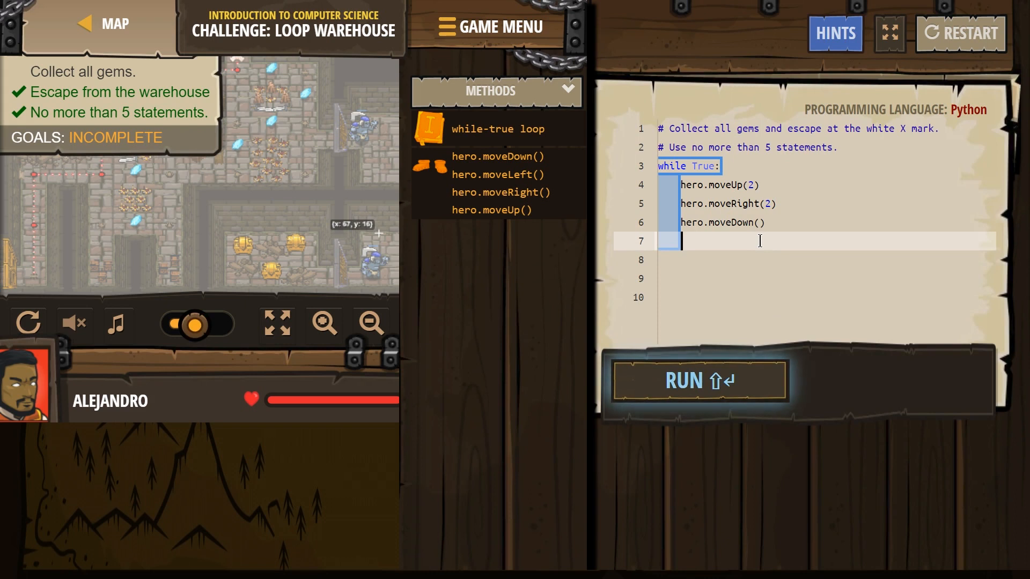
left_click(698, 380)
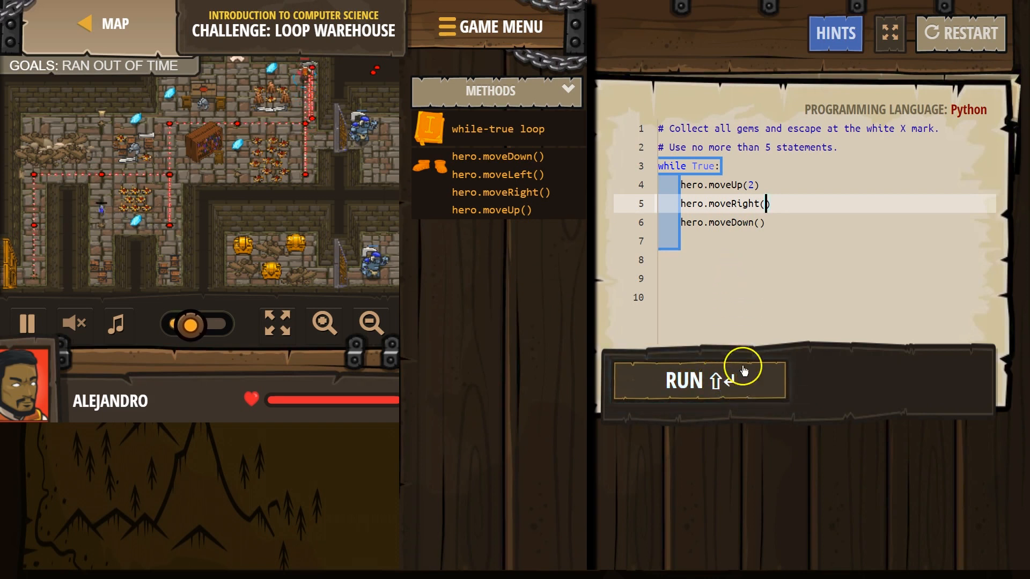
left_click(698, 380)
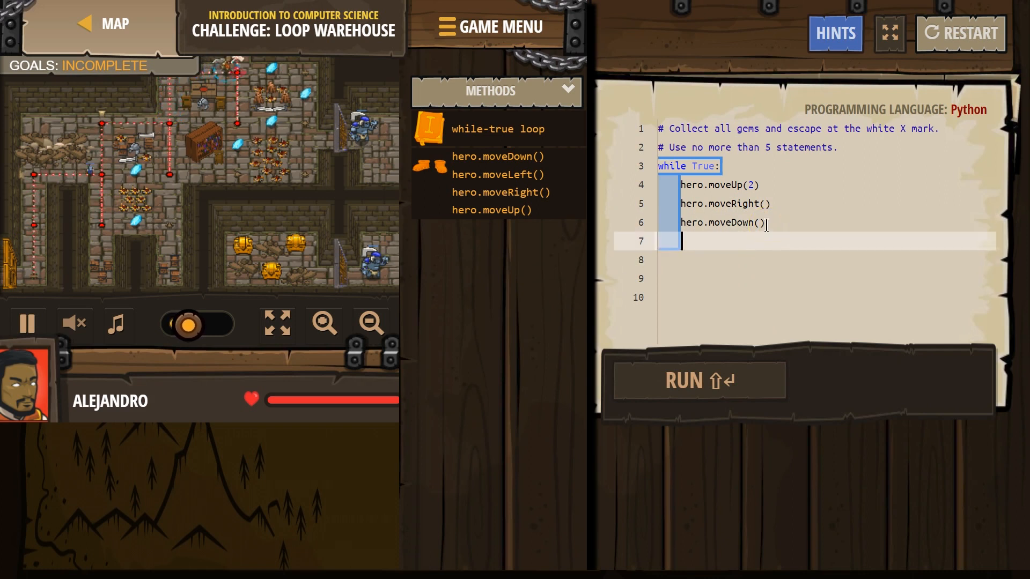
- Add hero.moveLeft(), set moveRight(2), and run until all goals read SUCCESS
type("hero.moveLeft()")
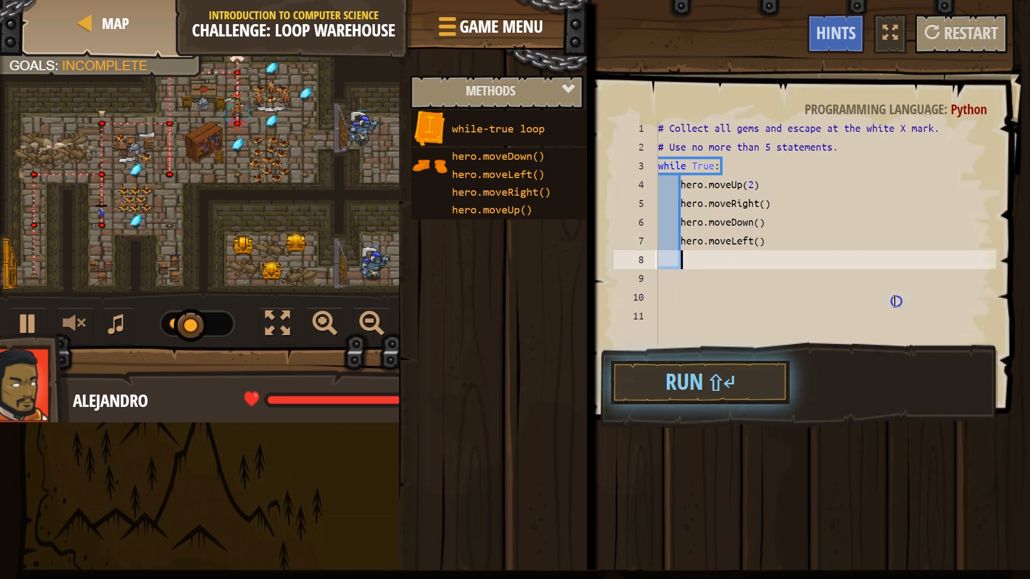
left_click(700, 382)
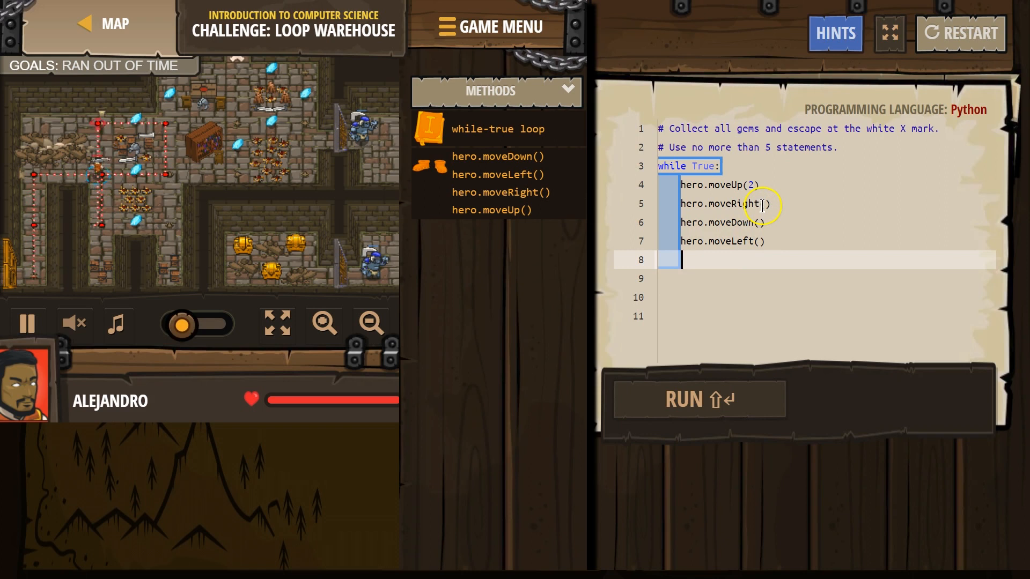
type("2")
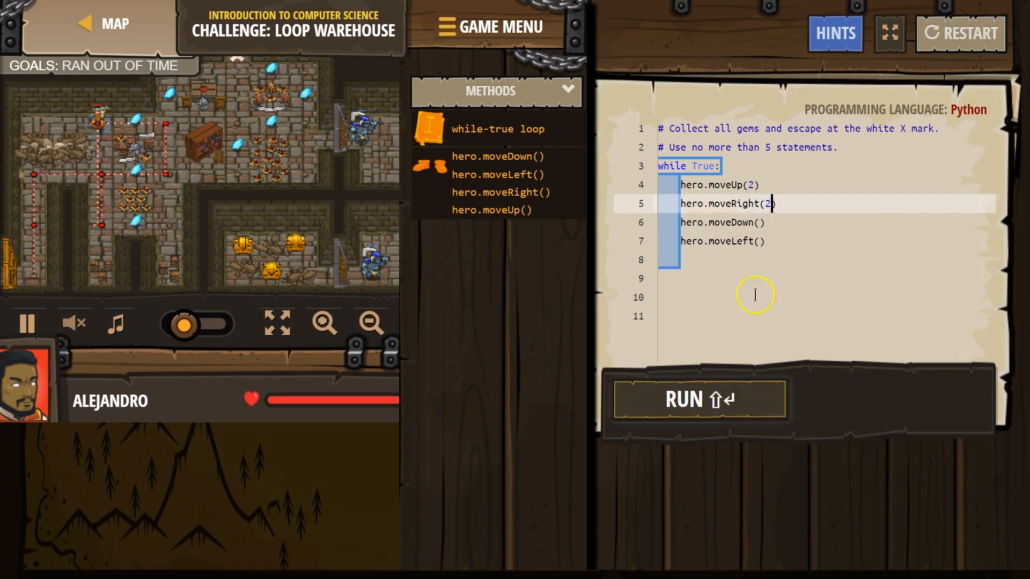
left_click(698, 399)
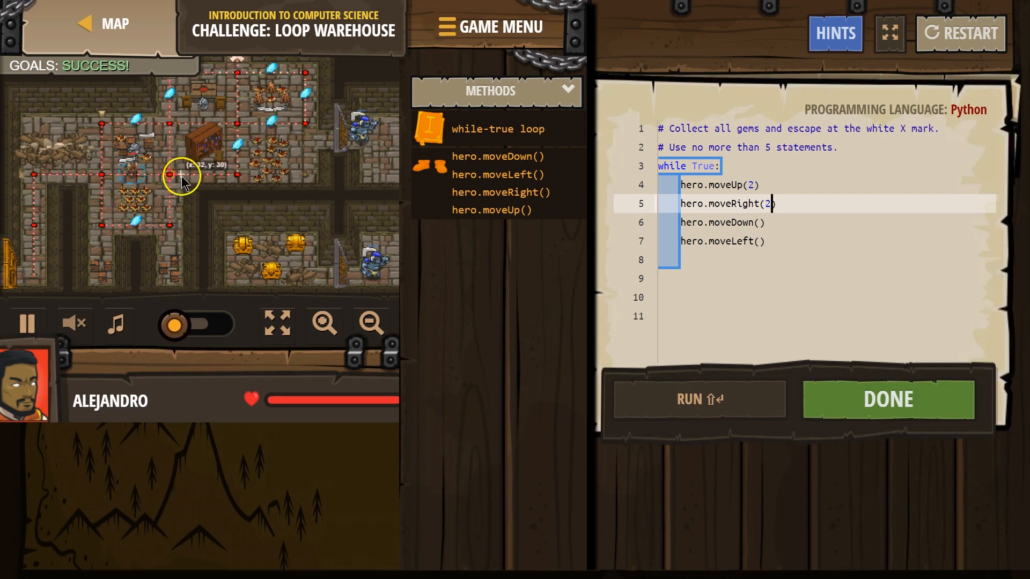
mouse_move(266, 259)
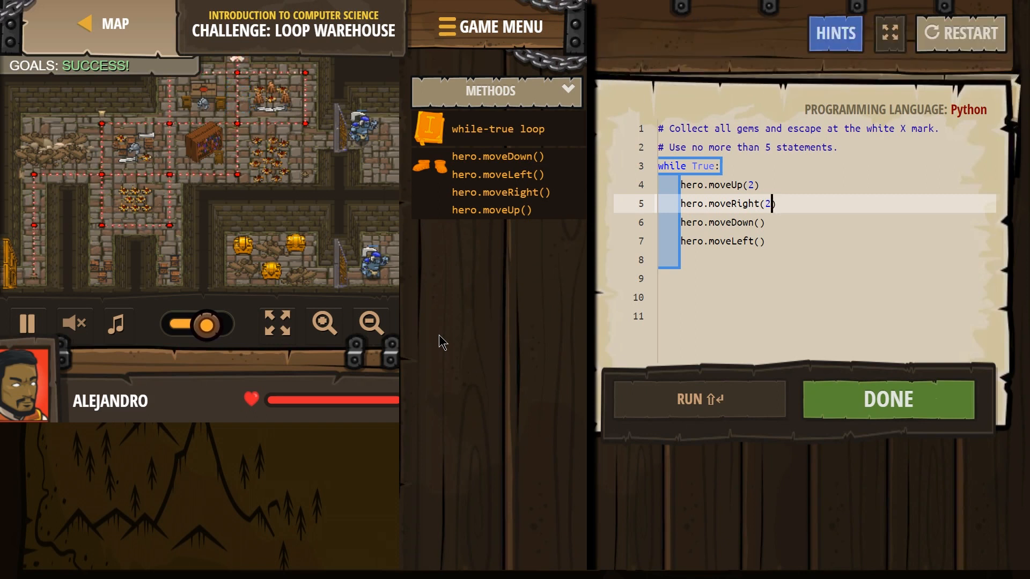
left_click(699, 399)
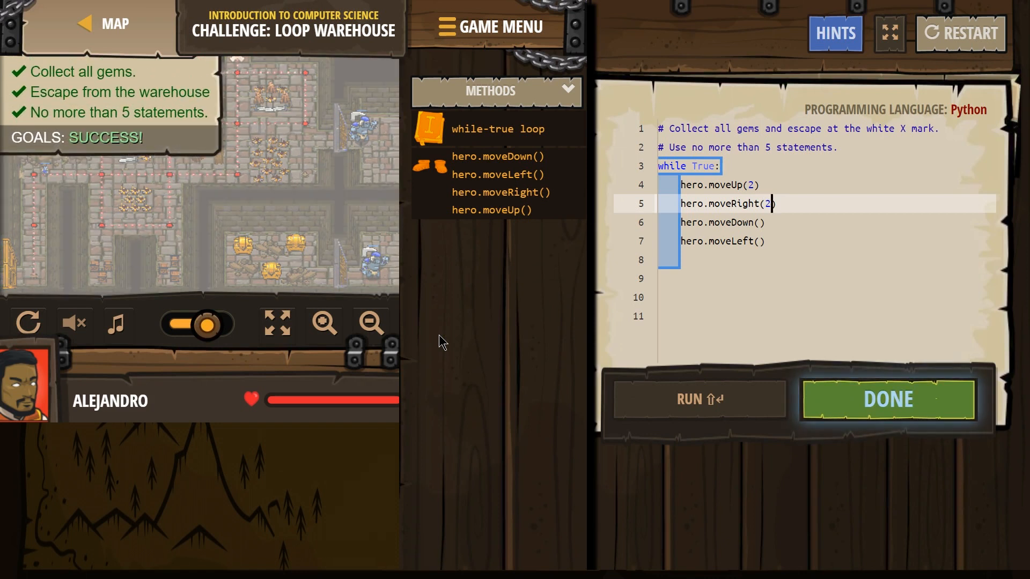